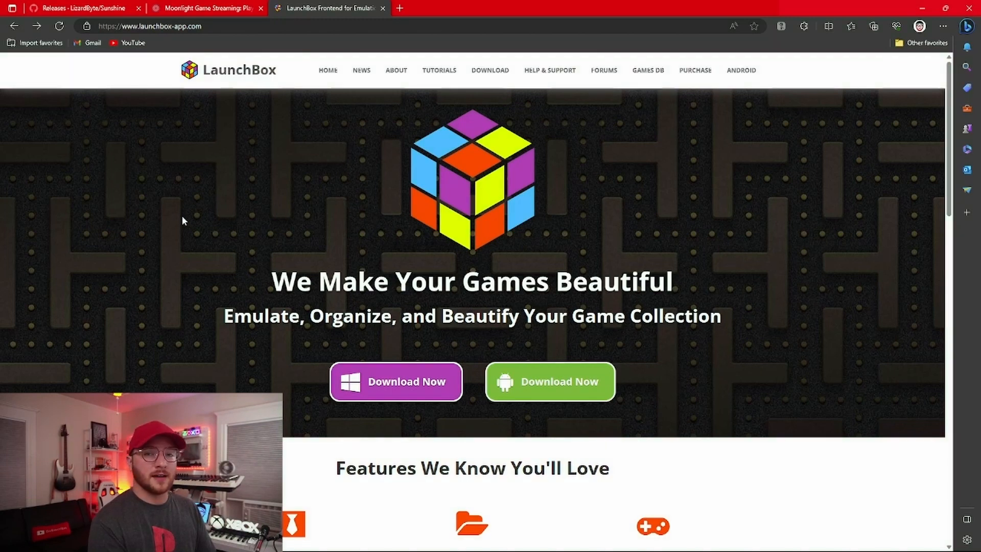
{"action": "mouse_move", "coordinate": [136, 231]}
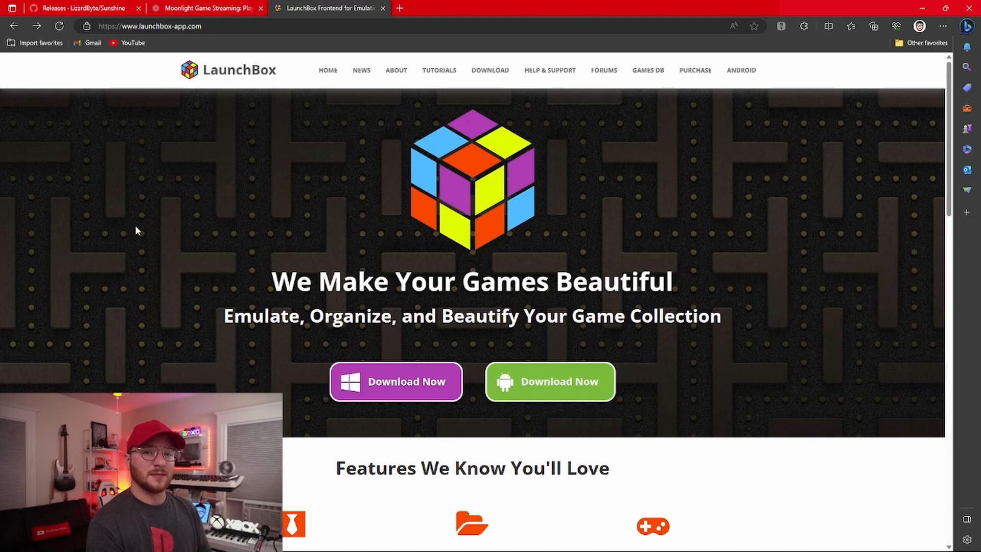
Scroll through the LaunchBox homepage features to reach the Big Box Premium page.
{"action": "scroll", "scroll_direction": "down", "scroll_amount": 3}
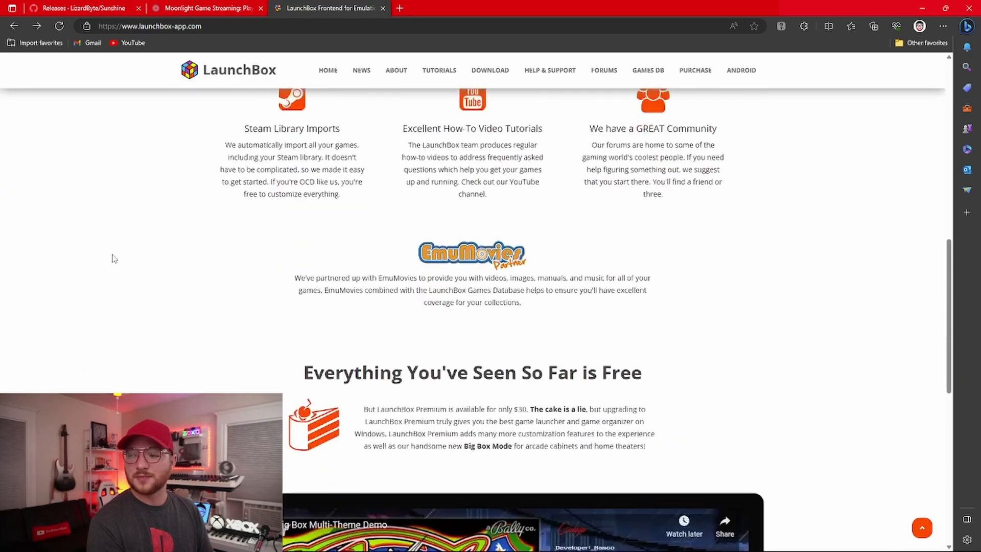
{"action": "scroll", "scroll_direction": "down", "scroll_amount": 3}
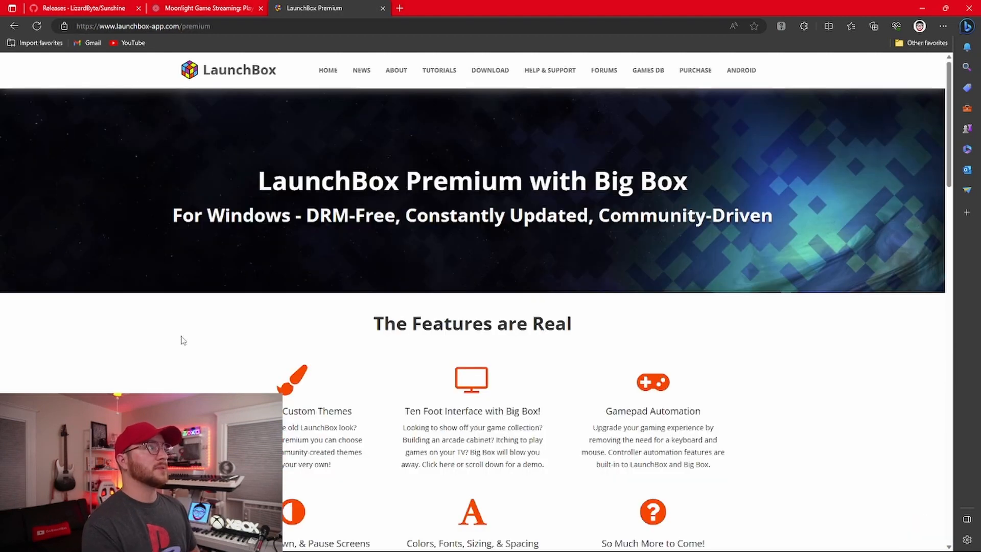
{"action": "scroll", "scroll_direction": "down", "scroll_amount": 3}
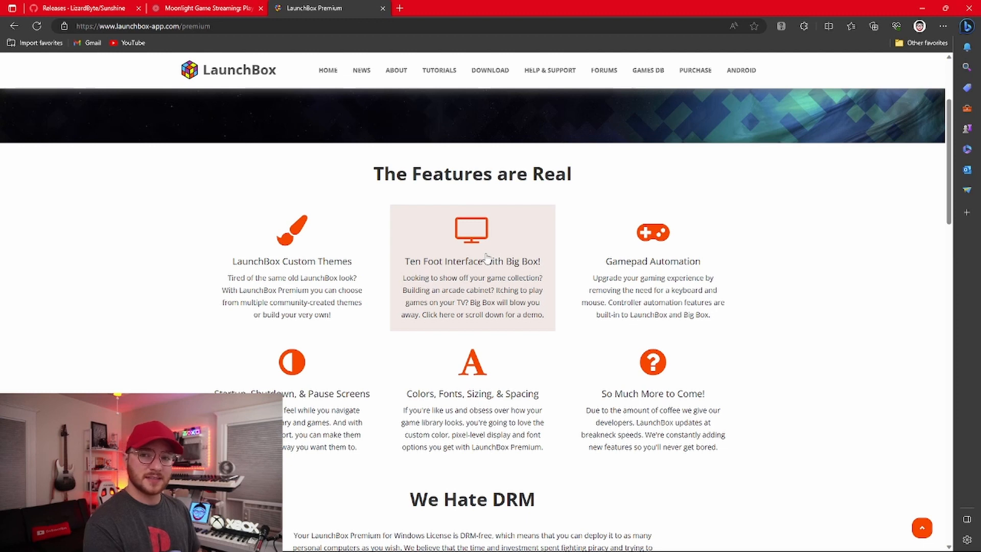
{"action": "mouse_move", "coordinate": [526, 259]}
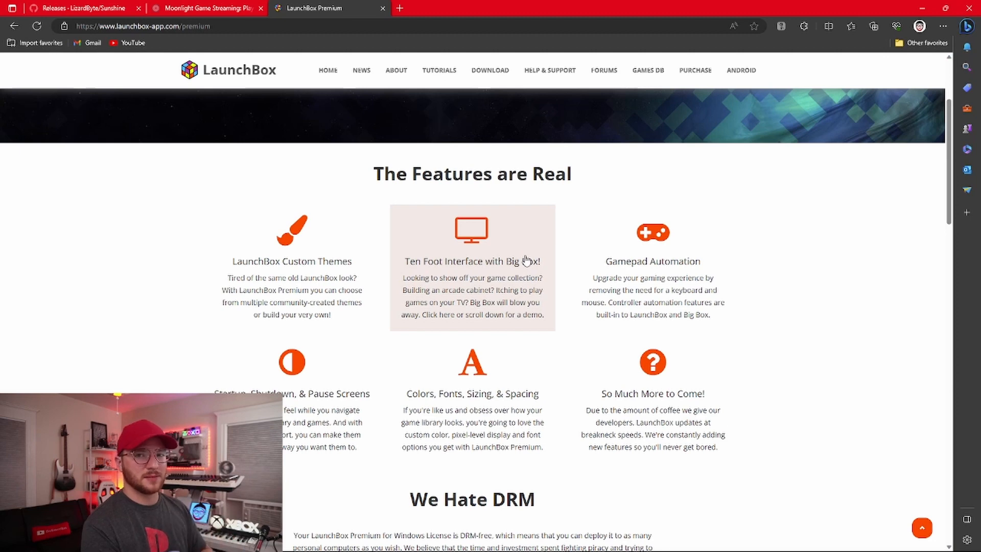
{"action": "mouse_move", "coordinate": [427, 276]}
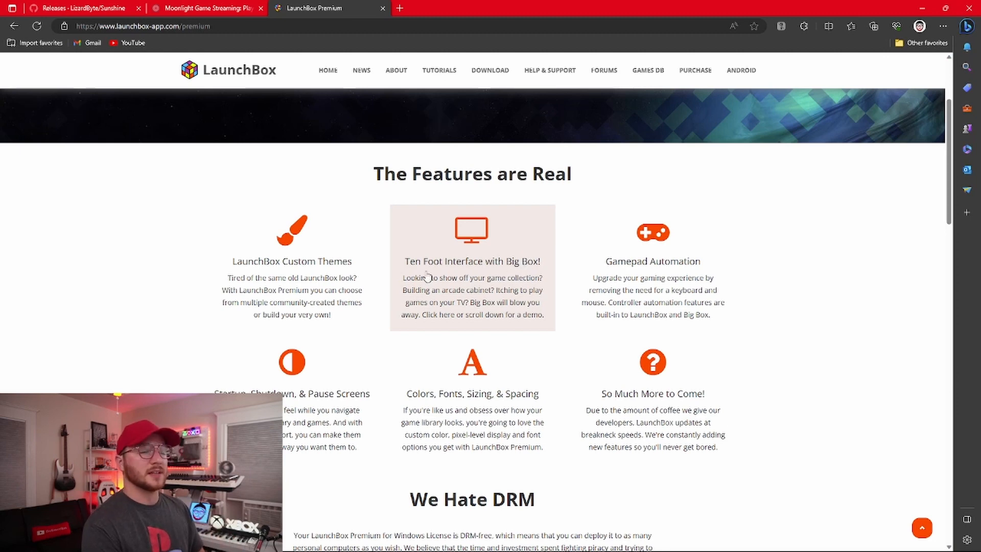
{"action": "scroll", "scroll_direction": "down", "scroll_amount": 3}
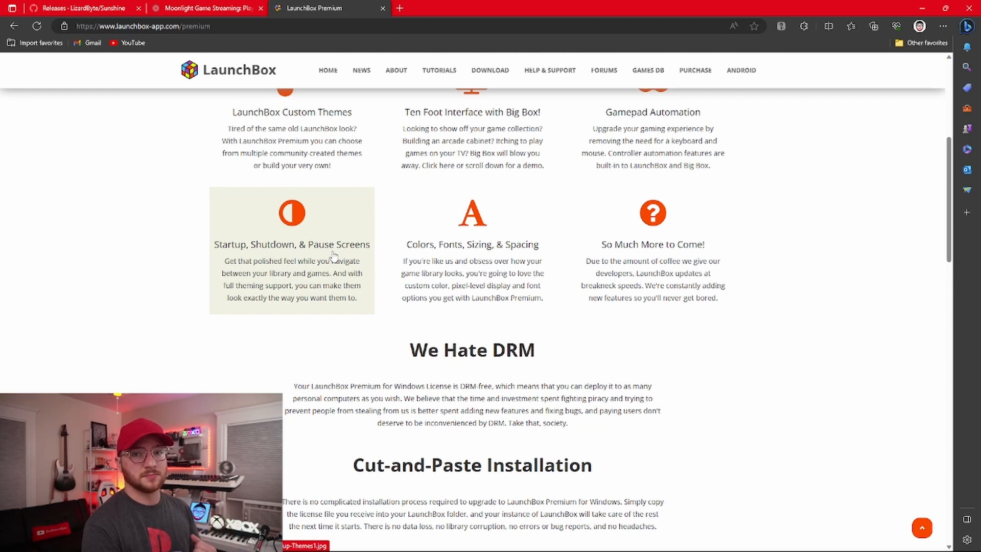
{"action": "mouse_move", "coordinate": [312, 291]}
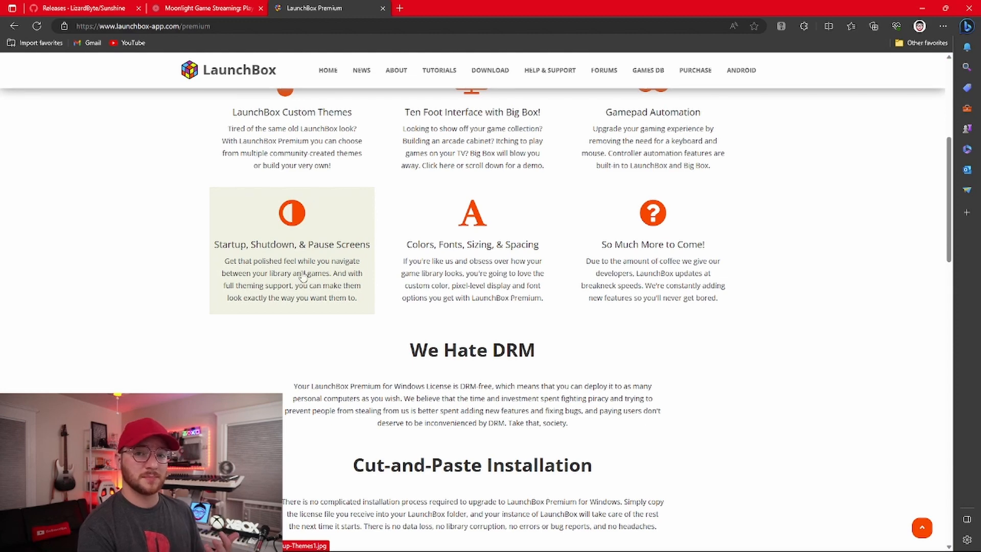
{"action": "scroll", "scroll_direction": "up", "scroll_amount": 3}
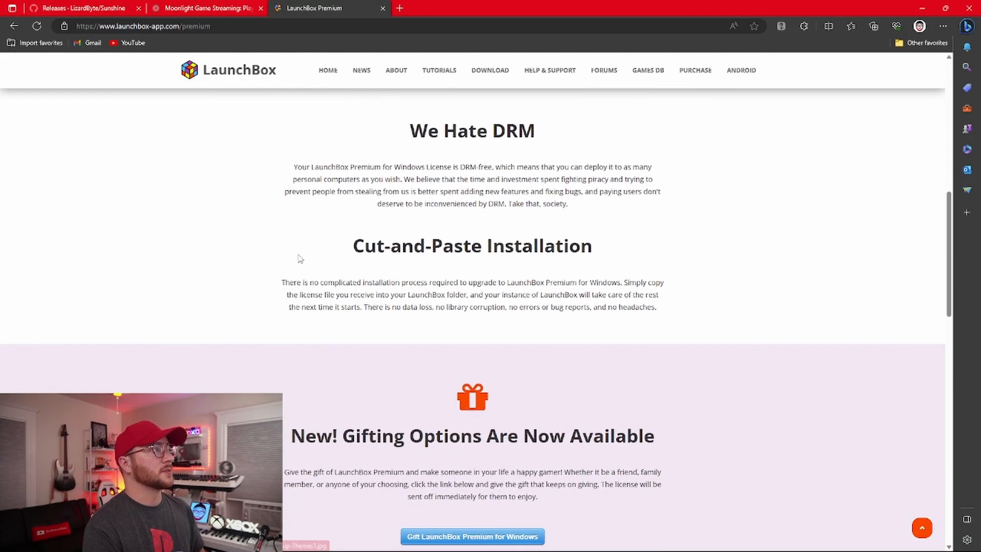
Review the Windows licensing options, then bring up the installed LaunchBox apps.
{"action": "scroll", "scroll_direction": "down", "scroll_amount": 3}
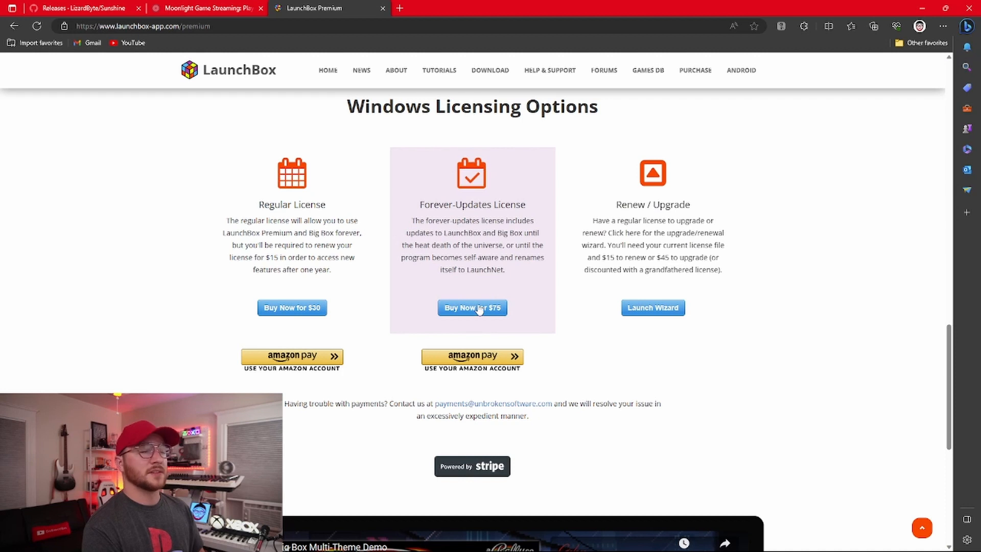
{"action": "mouse_move", "coordinate": [653, 307]}
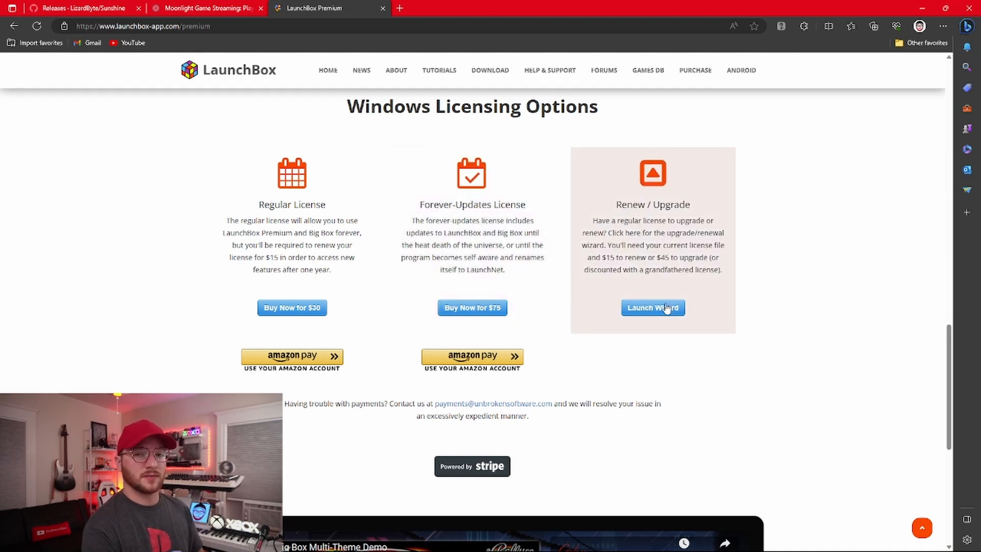
{"action": "mouse_move", "coordinate": [321, 306]}
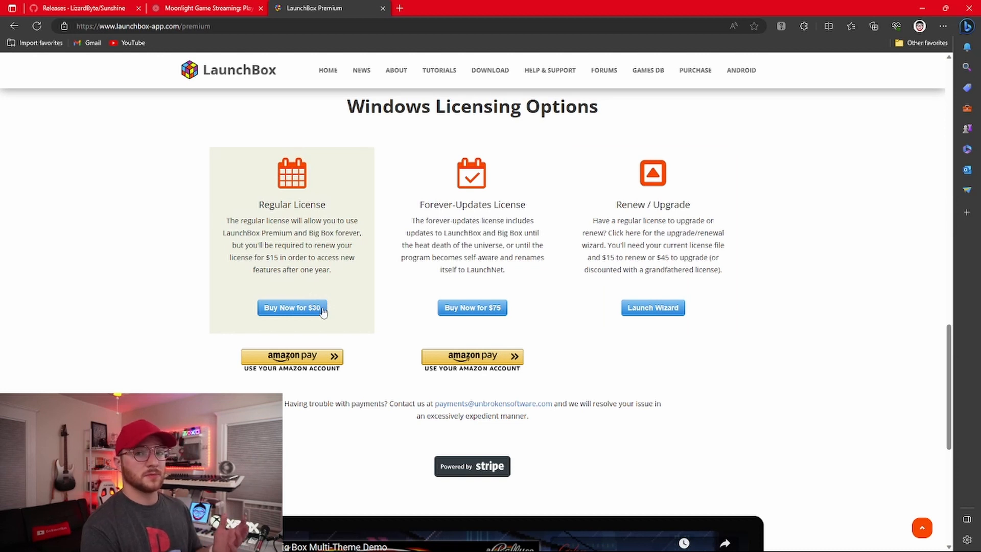
{"action": "left_click", "coordinate": [456, 539]}
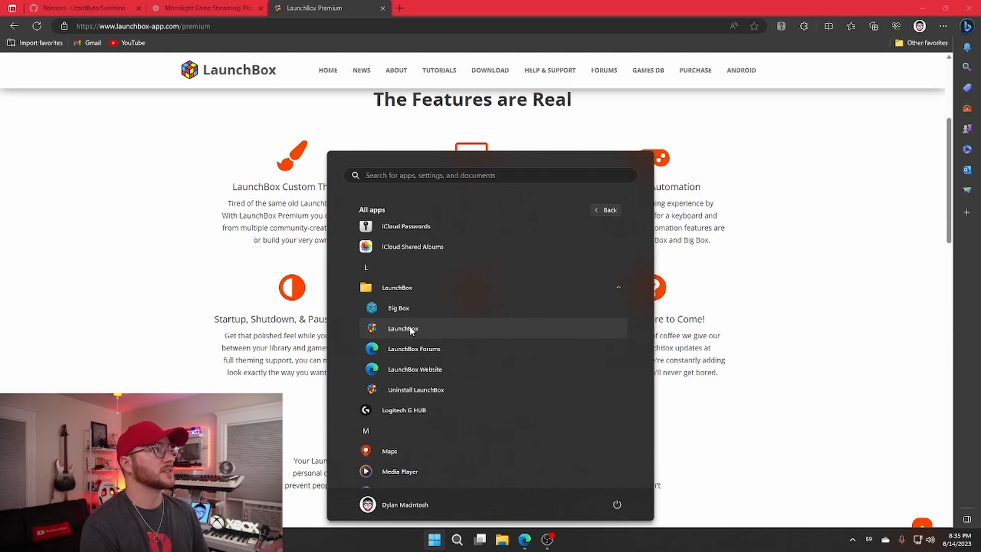
Launch LaunchBox from the Start menu's LaunchBox folder to show the game library.
{"action": "left_click", "coordinate": [404, 328]}
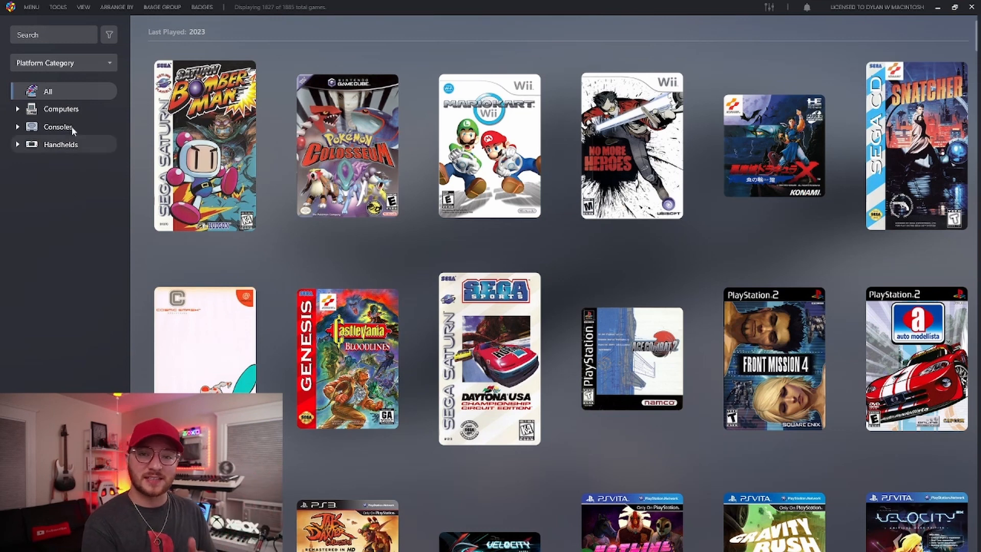
{"action": "left_click", "coordinate": [31, 6]}
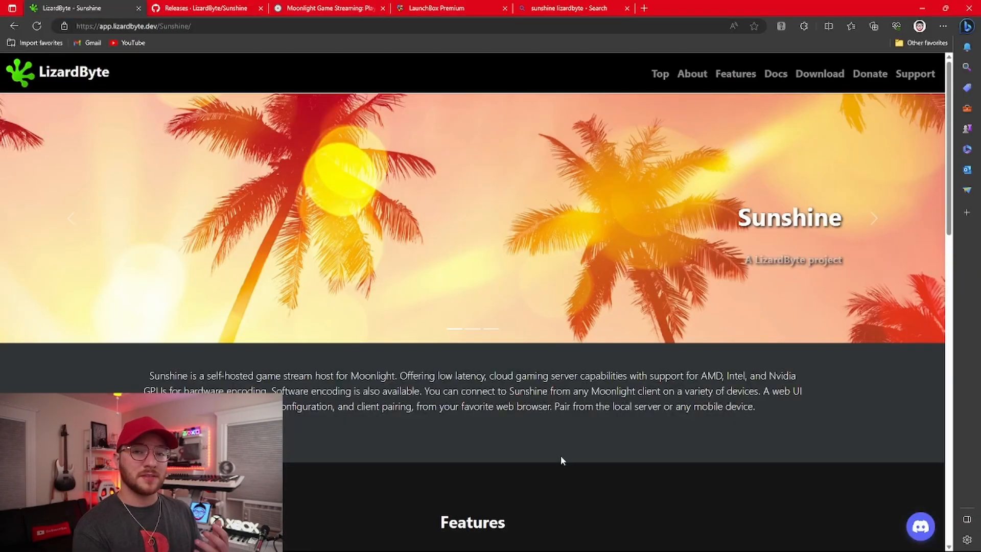
{"action": "mouse_move", "coordinate": [571, 436]}
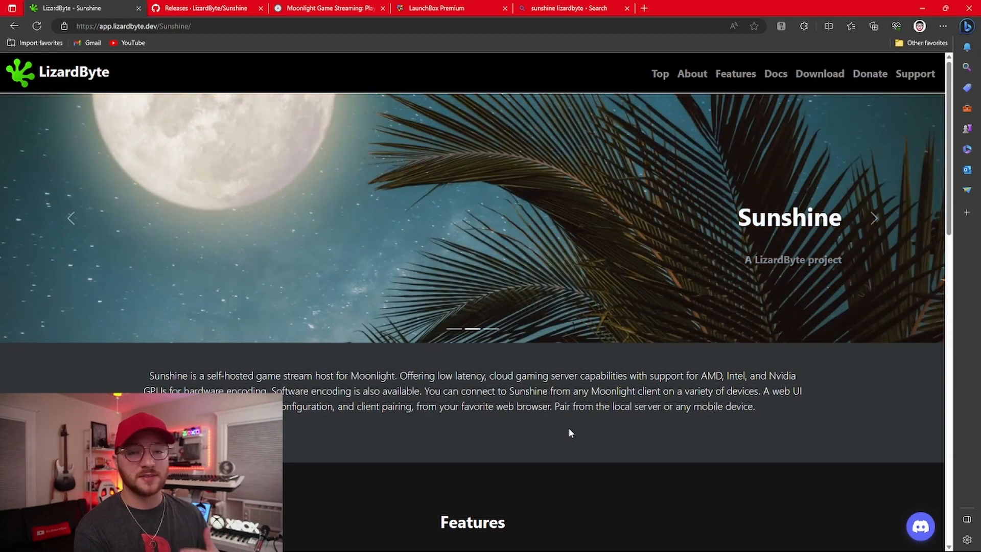
Switch to the Moonlight site and scroll to its Download Moonlight client list.
{"action": "left_click", "coordinate": [326, 8]}
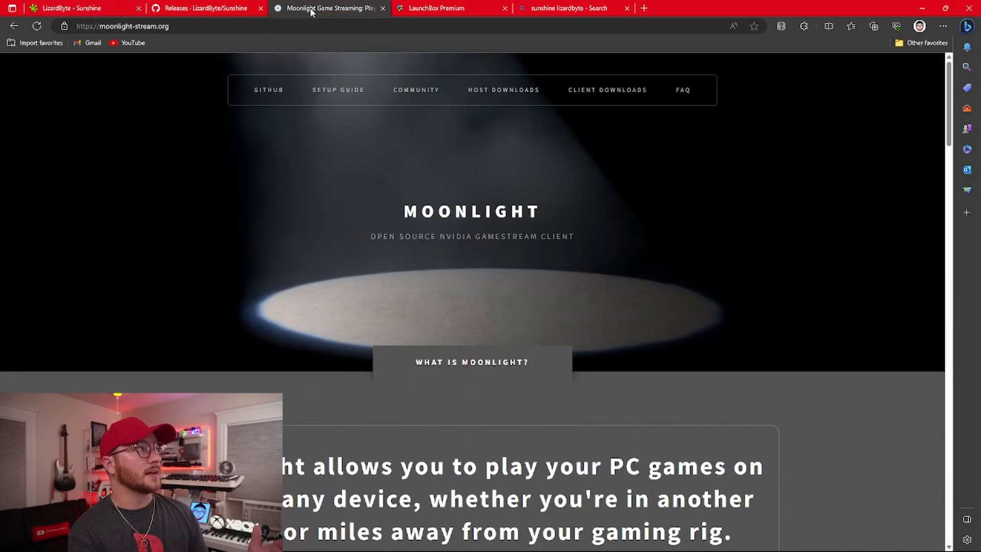
{"action": "mouse_move", "coordinate": [455, 253]}
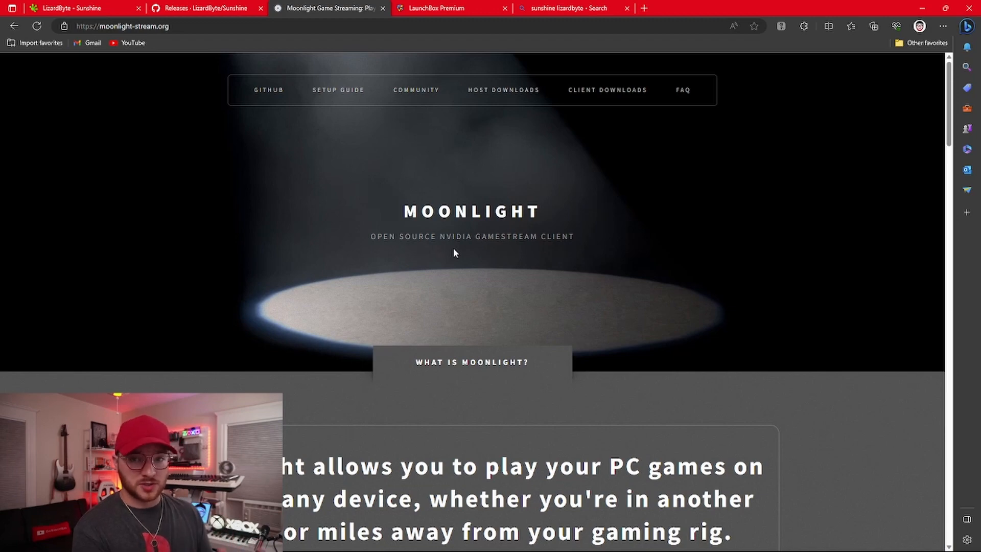
{"action": "scroll", "scroll_direction": "down", "scroll_amount": 3}
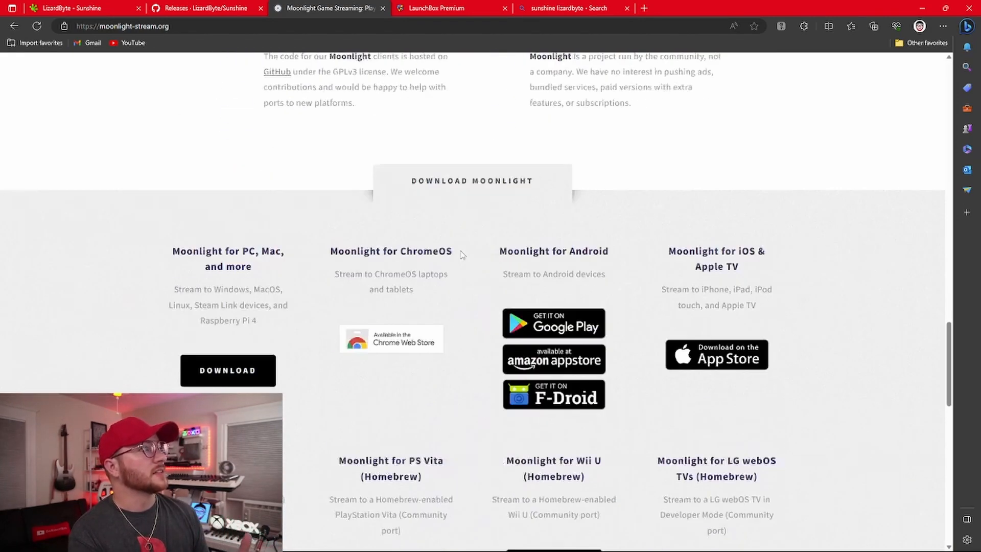
{"action": "scroll", "scroll_direction": "down", "scroll_amount": 3}
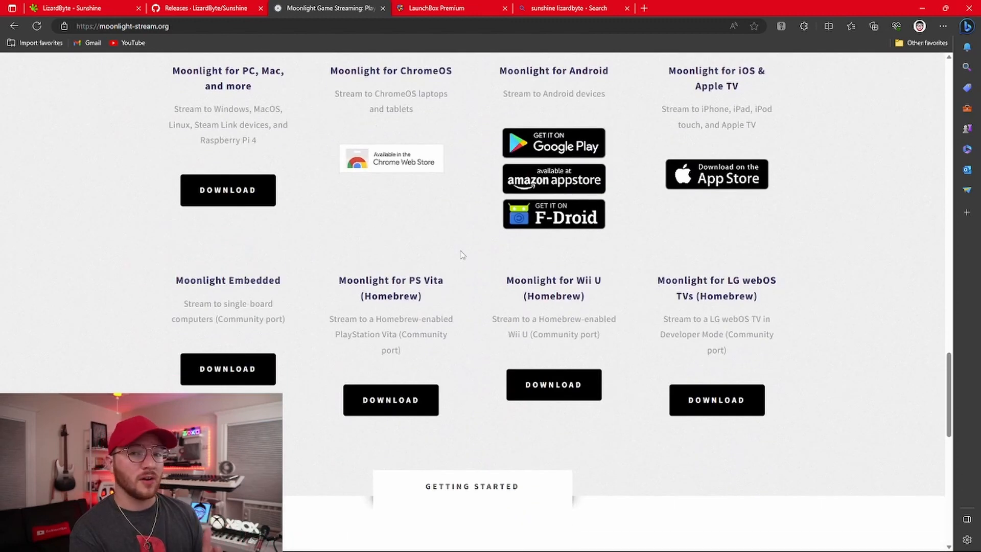
{"action": "mouse_move", "coordinate": [474, 401]}
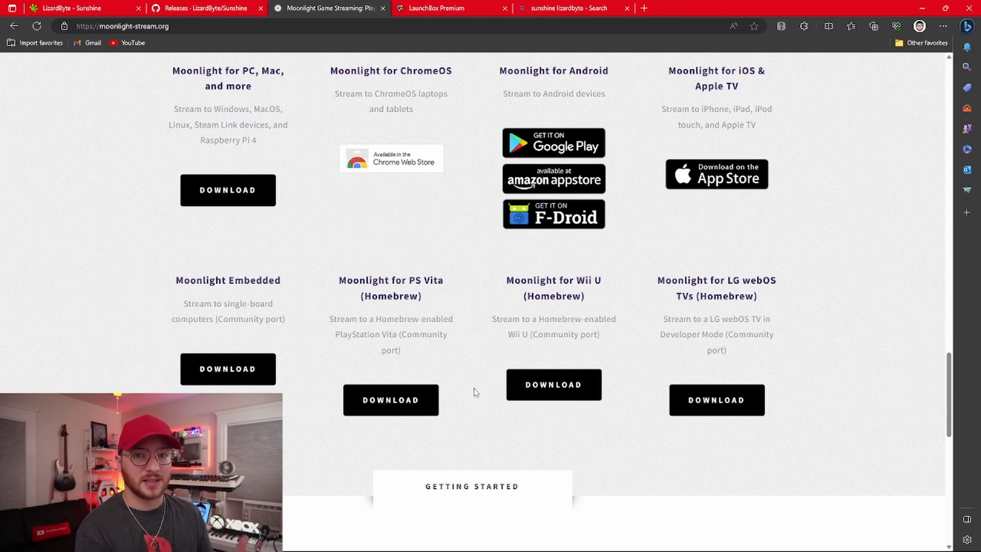
{"action": "mouse_move", "coordinate": [502, 393]}
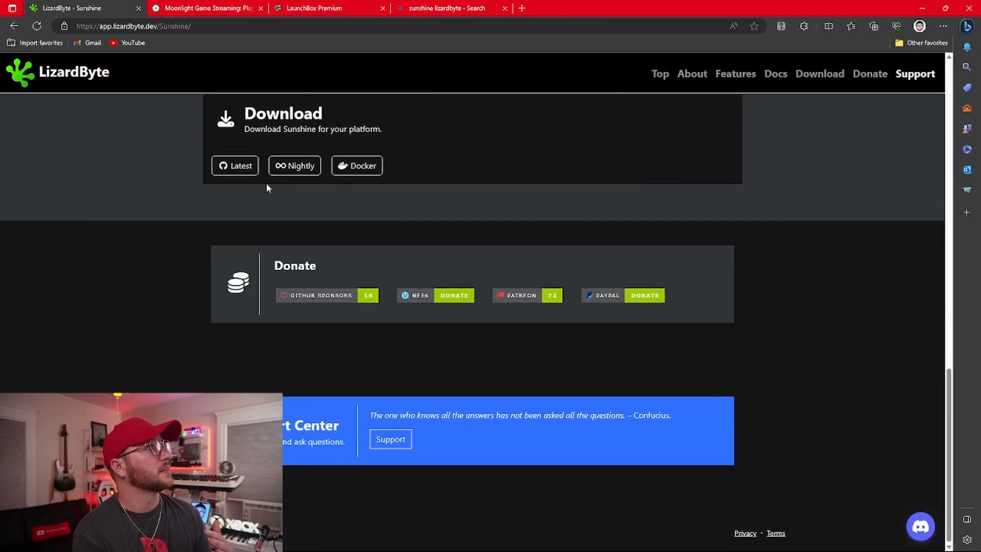
Open the latest Sunshine v0.20.0 release and scroll to its Assets list.
{"action": "left_click", "coordinate": [235, 165]}
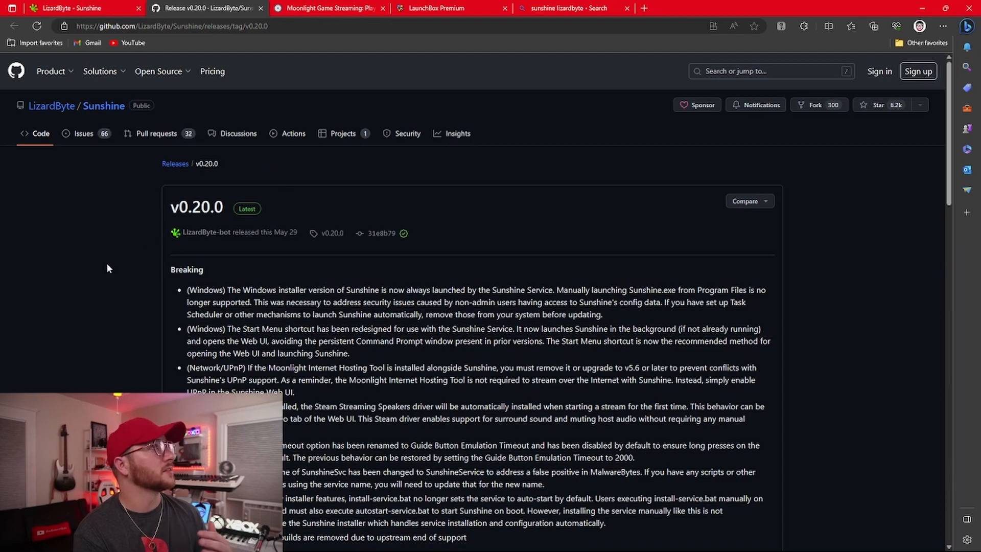
{"action": "scroll", "scroll_direction": "down", "scroll_amount": 3}
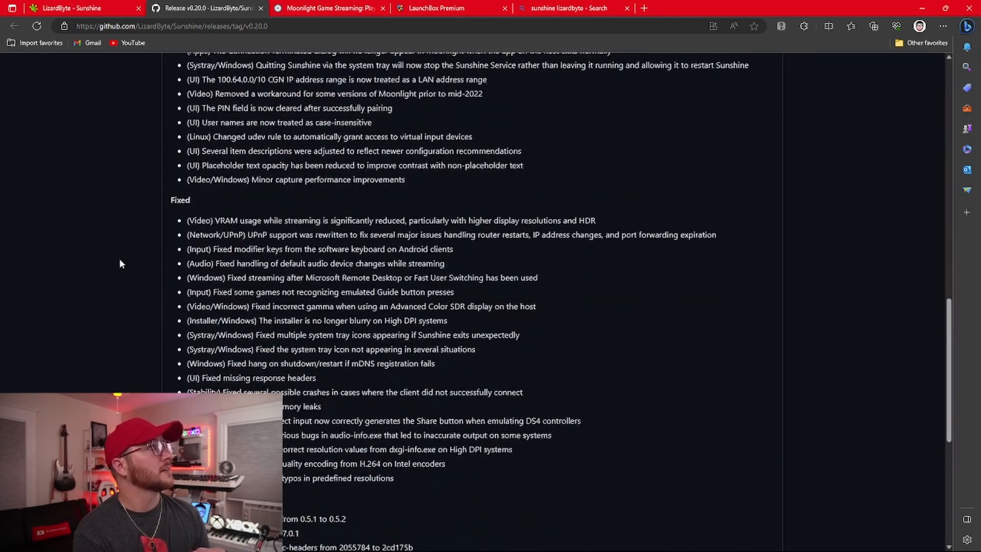
{"action": "scroll", "scroll_direction": "down", "scroll_amount": 3}
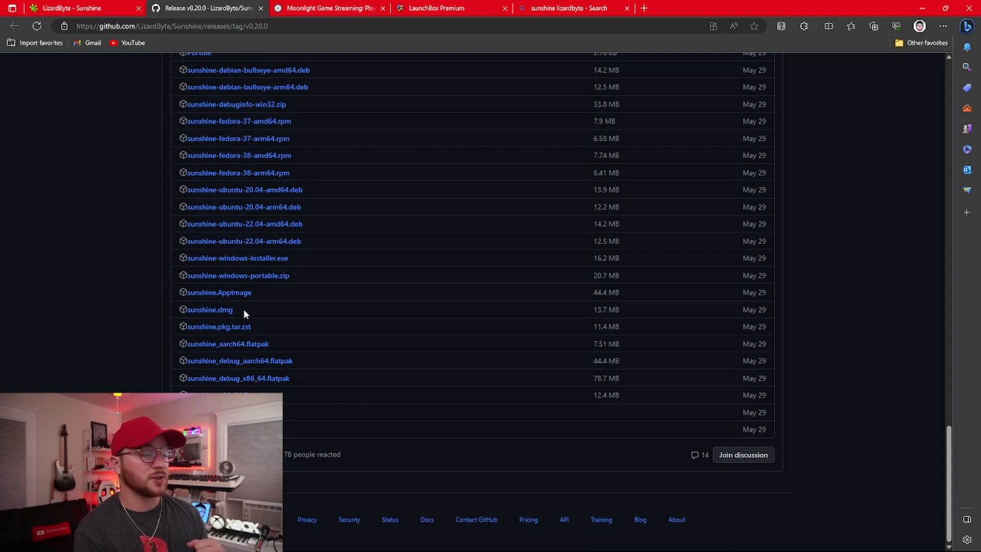
{"action": "mouse_move", "coordinate": [238, 257]}
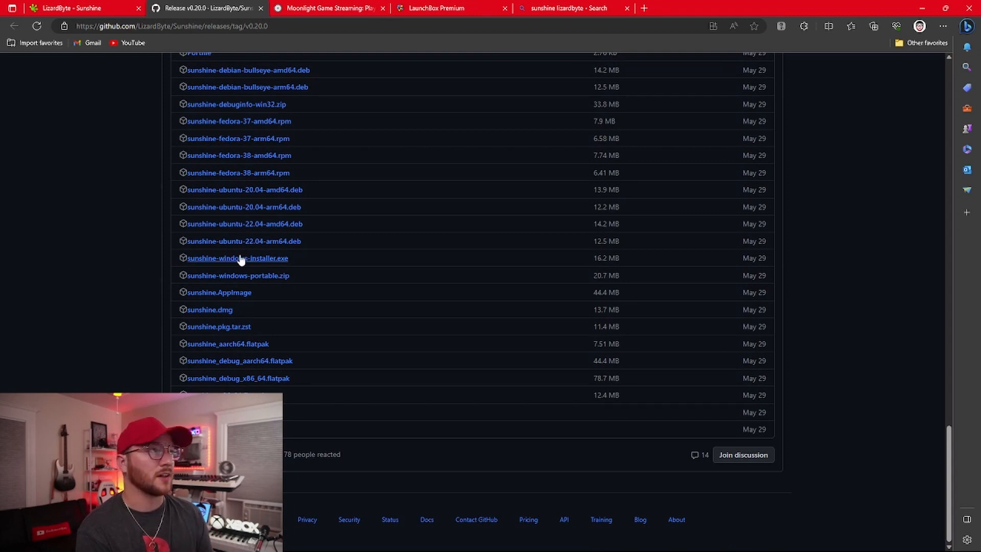
Download and run sunshine-windows-installer.exe, then open Sunshine's tray menu.
{"action": "left_click", "coordinate": [237, 257]}
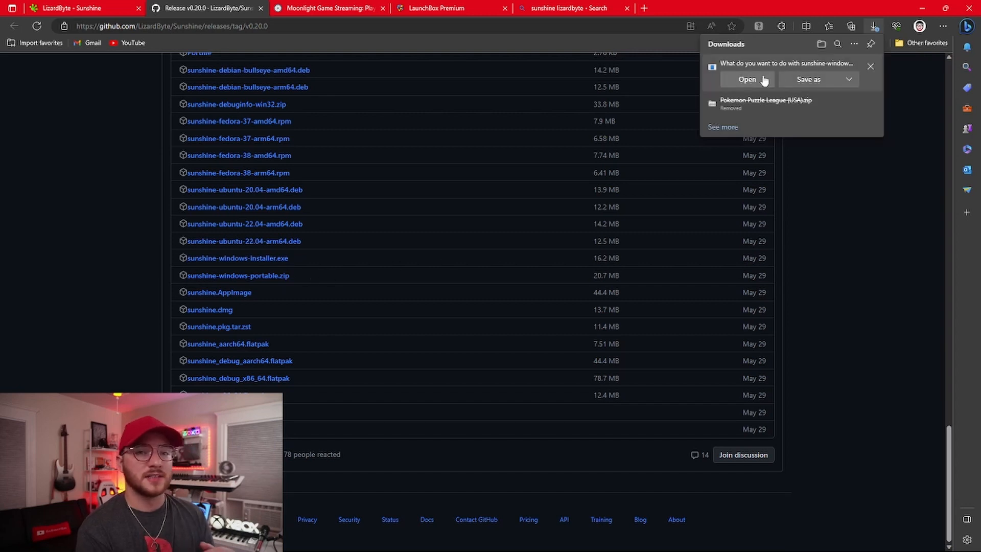
{"action": "left_click", "coordinate": [746, 80]}
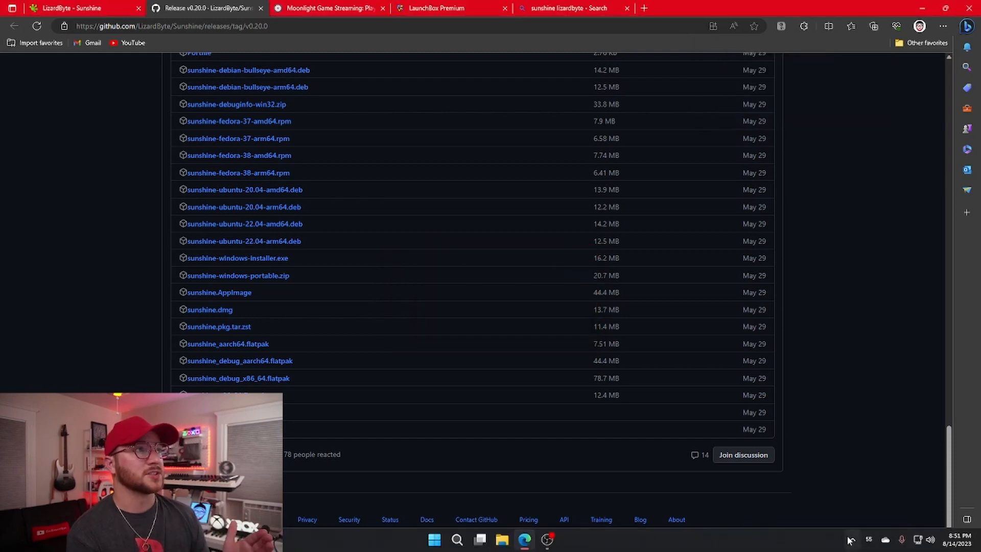
{"action": "left_click", "coordinate": [851, 539]}
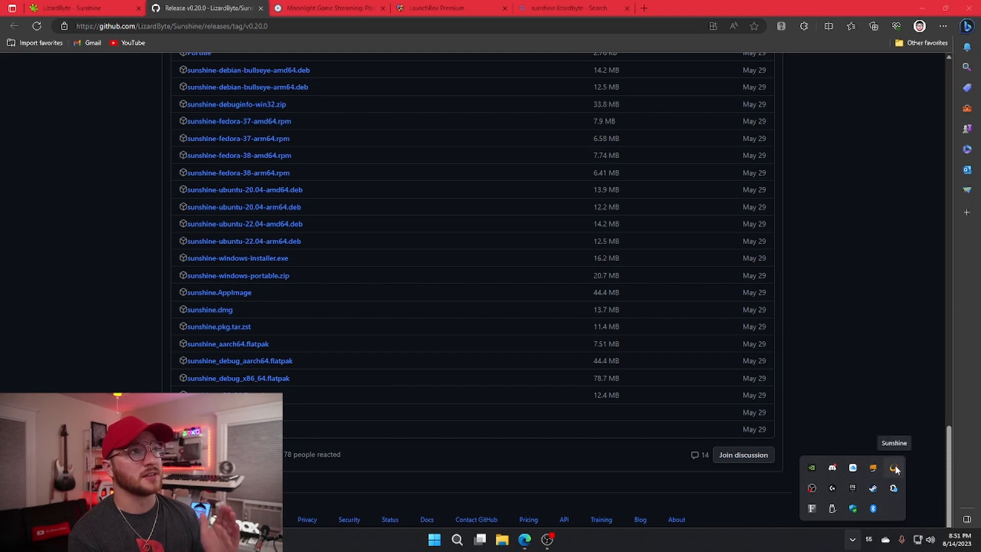
{"action": "right_click", "coordinate": [895, 469]}
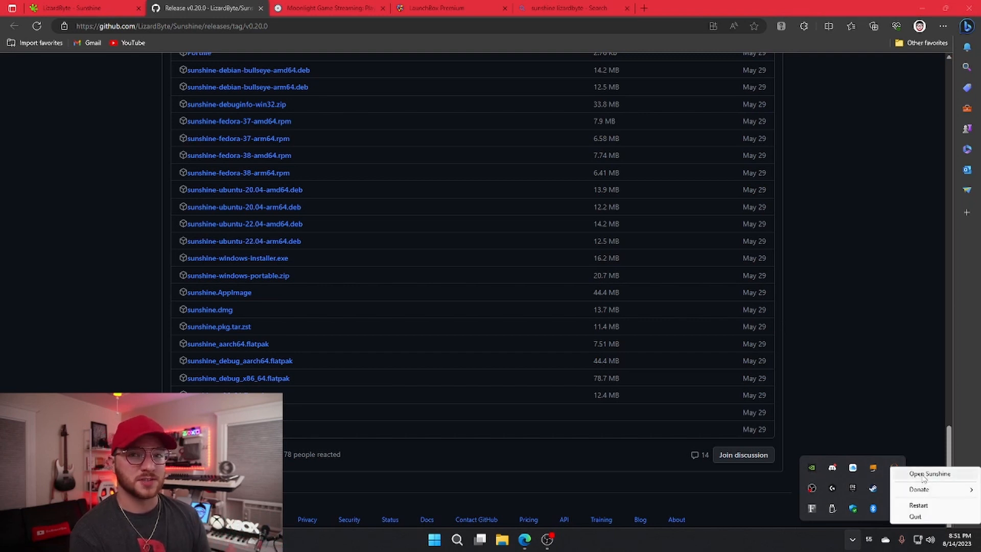
Open Sunshine, proceed past the localhost certificate warning, and sign in.
{"action": "left_click", "coordinate": [929, 473]}
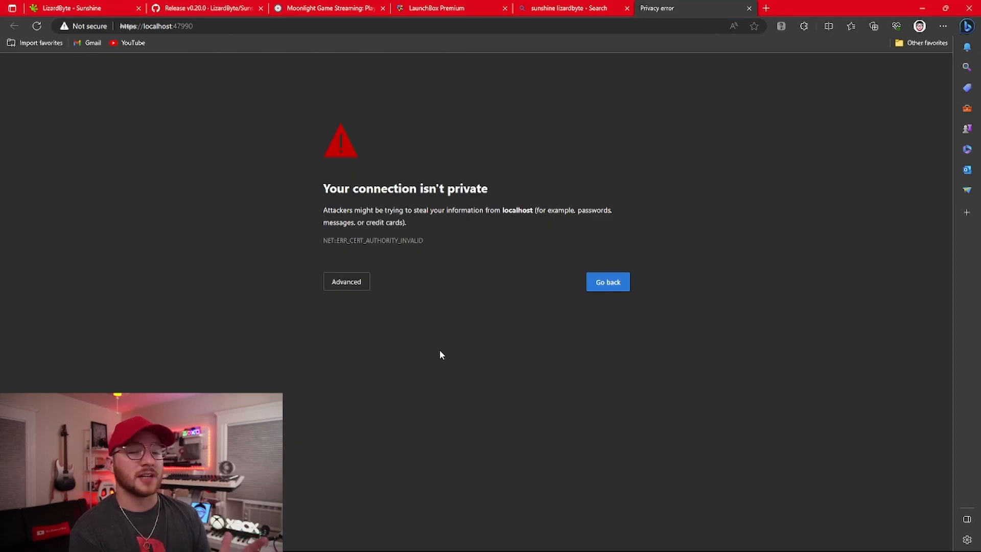
{"action": "left_click", "coordinate": [346, 282]}
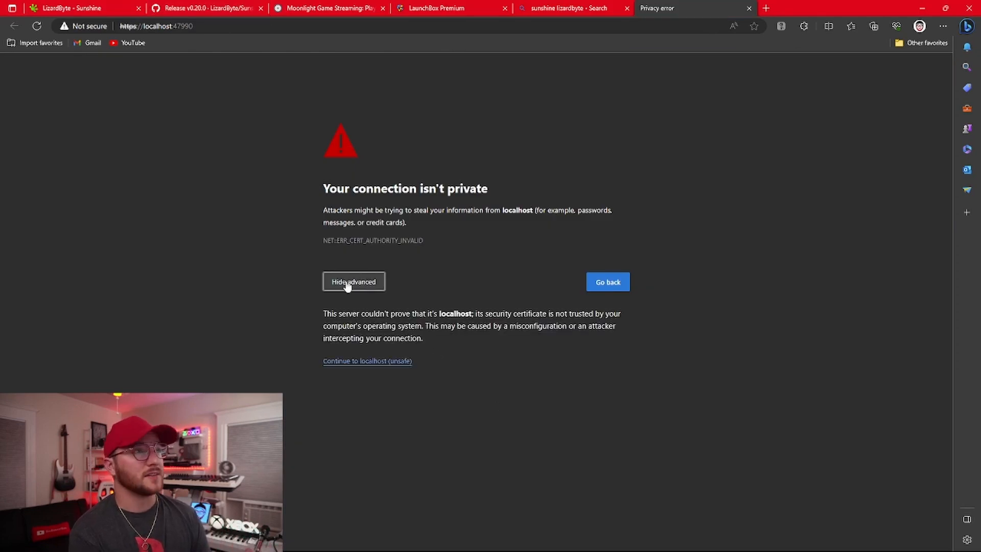
{"action": "left_click", "coordinate": [367, 361]}
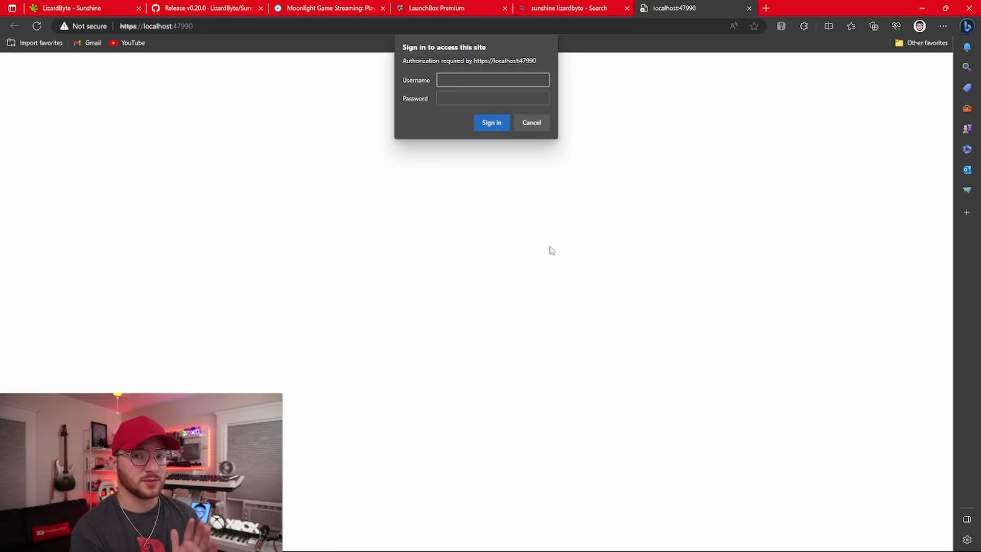
{"action": "left_click", "coordinate": [491, 122]}
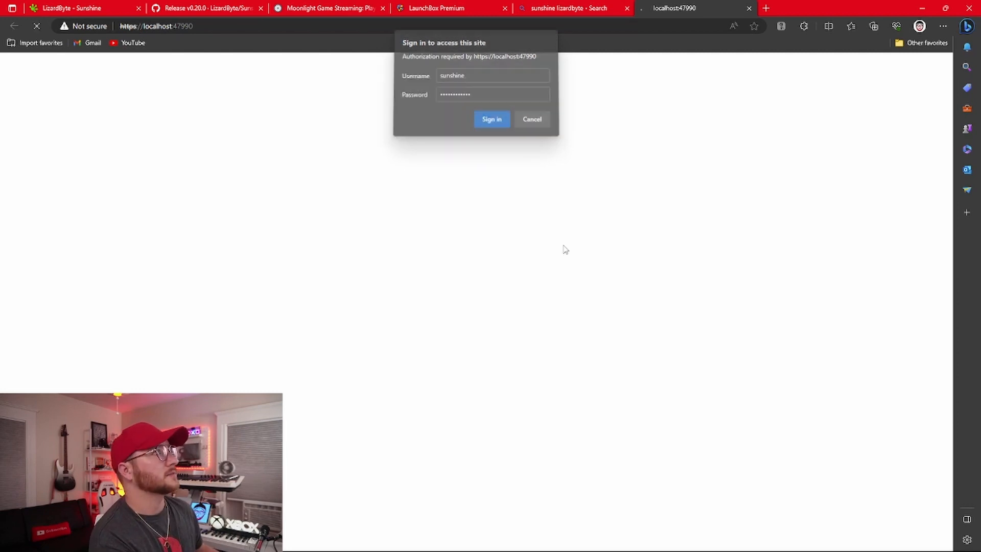
{"action": "left_click", "coordinate": [491, 119]}
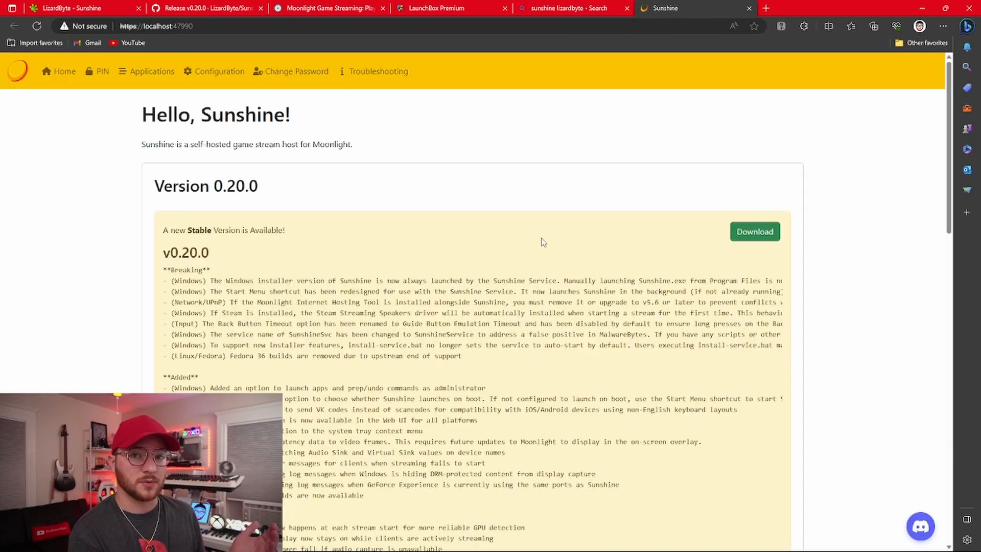
{"action": "mouse_move", "coordinate": [502, 165]}
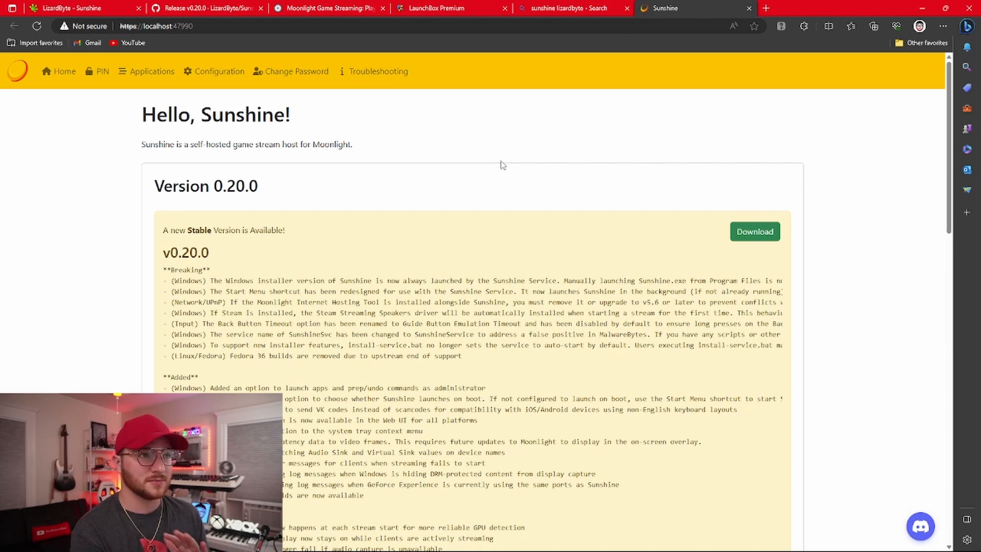
{"action": "mouse_move", "coordinate": [551, 136]}
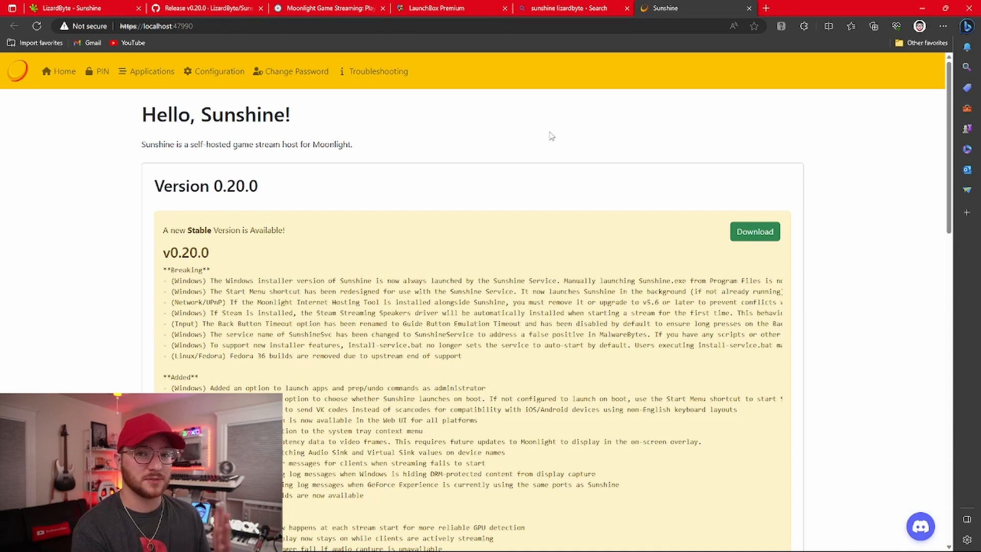
{"action": "mouse_move", "coordinate": [433, 126]}
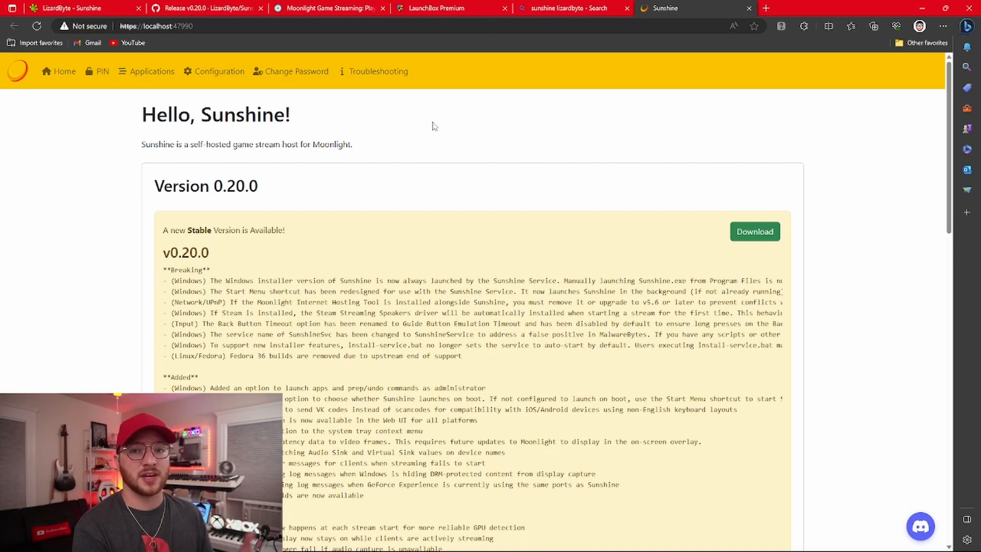
{"action": "mouse_move", "coordinate": [98, 134]}
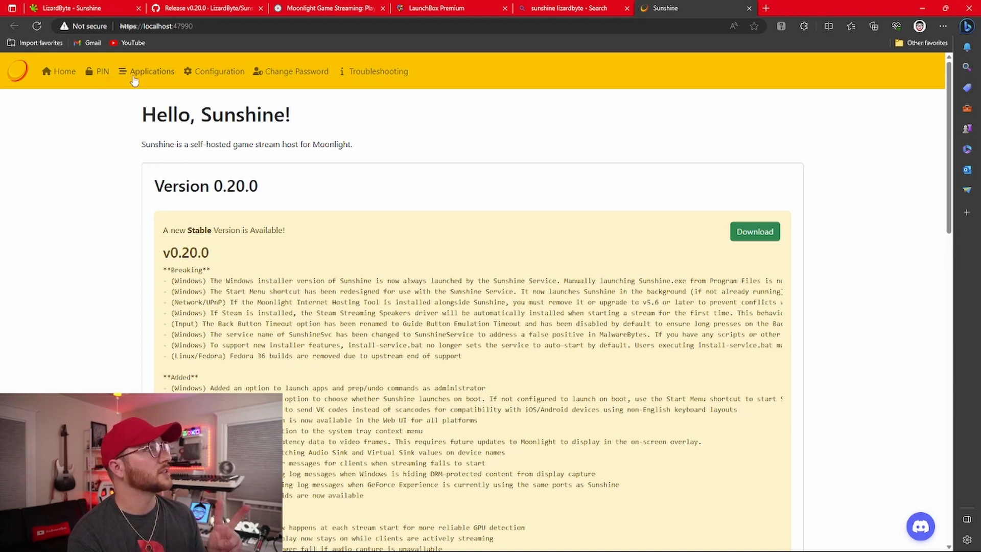
{"action": "mouse_move", "coordinate": [134, 121]}
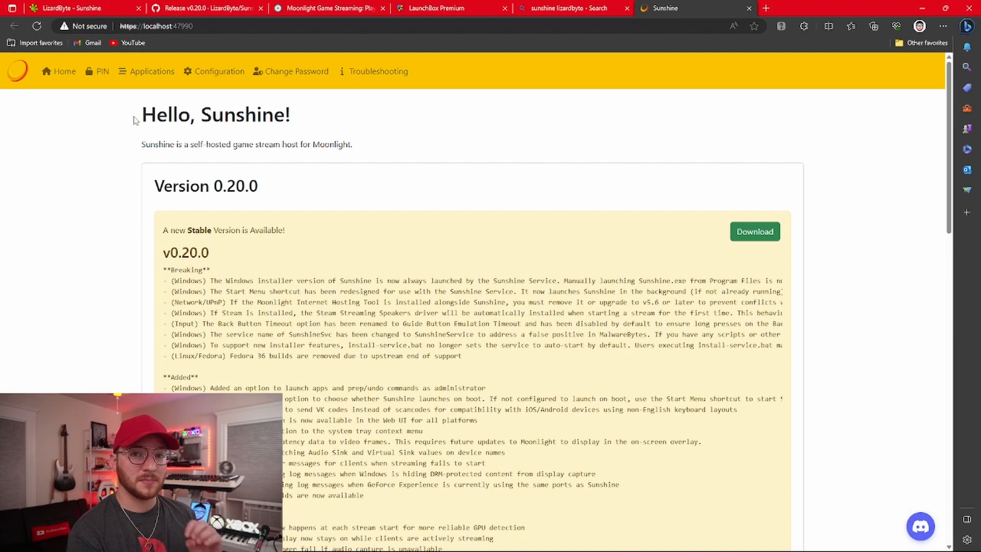
{"action": "mouse_move", "coordinate": [83, 115]}
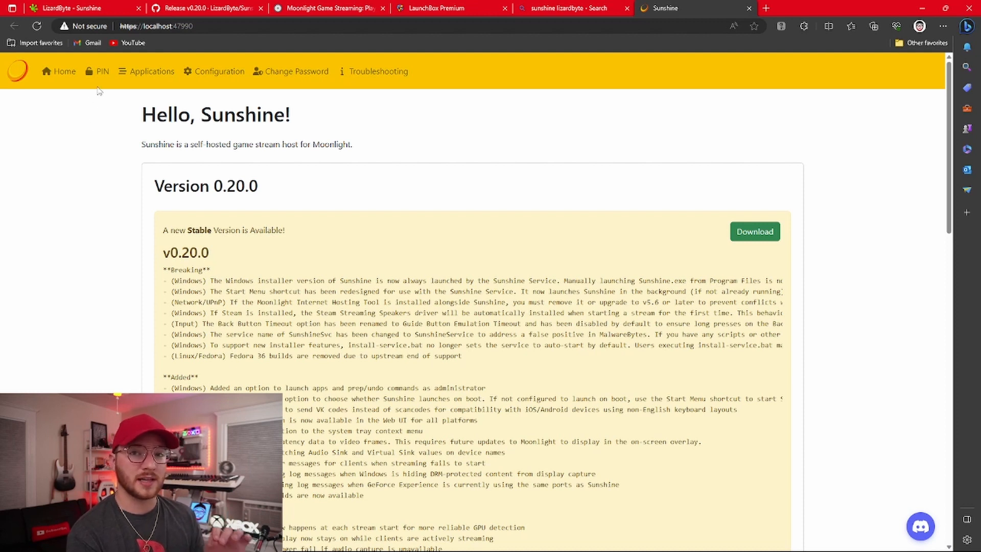
Show the Applications page listing the Desktop and BigBox entries.
{"action": "left_click", "coordinate": [152, 71]}
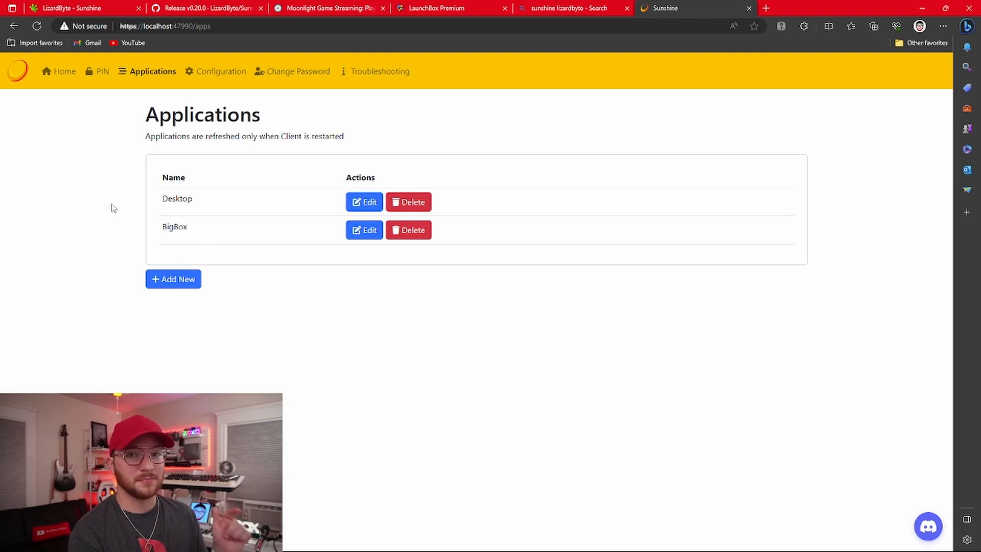
Add a new application named 'BigBox' with its BigBox.exe detached command and cover image.
{"action": "left_click", "coordinate": [173, 280]}
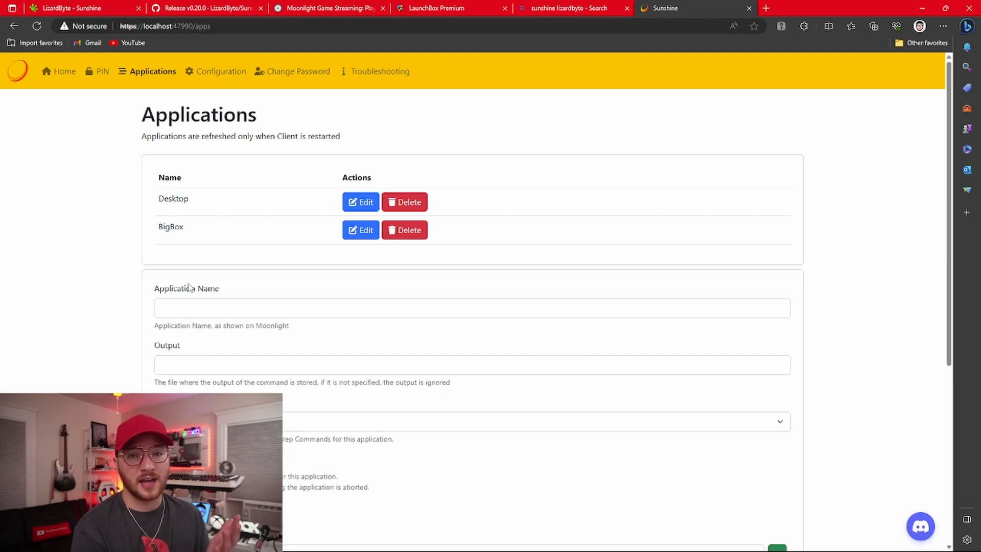
{"action": "type", "text": "BigBox"}
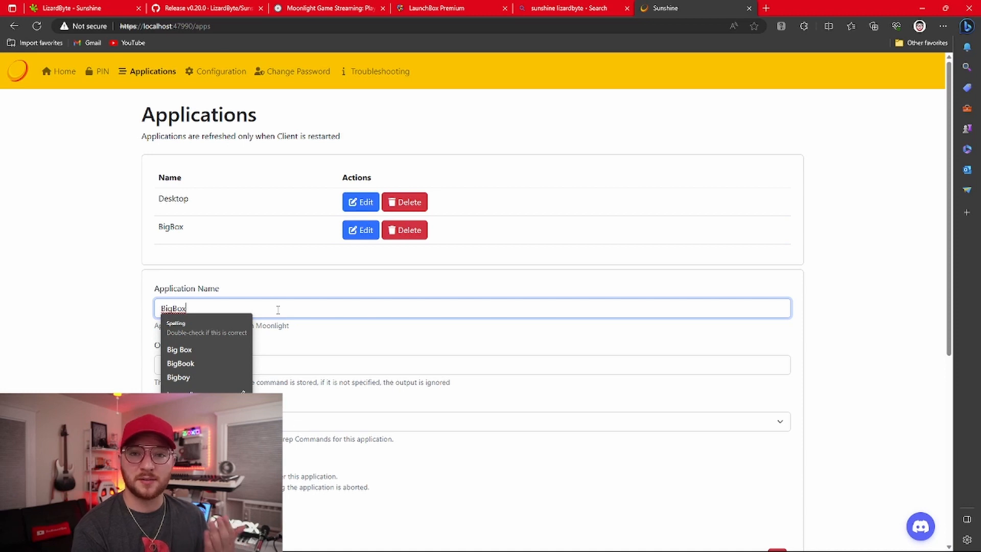
{"action": "scroll", "scroll_direction": "down", "scroll_amount": 3}
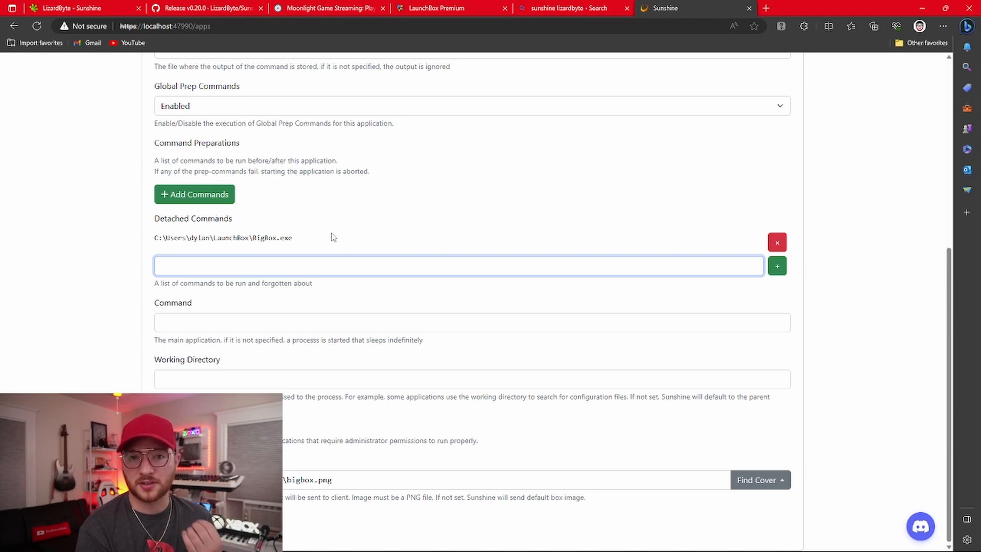
{"action": "double_click", "coordinate": [188, 237]}
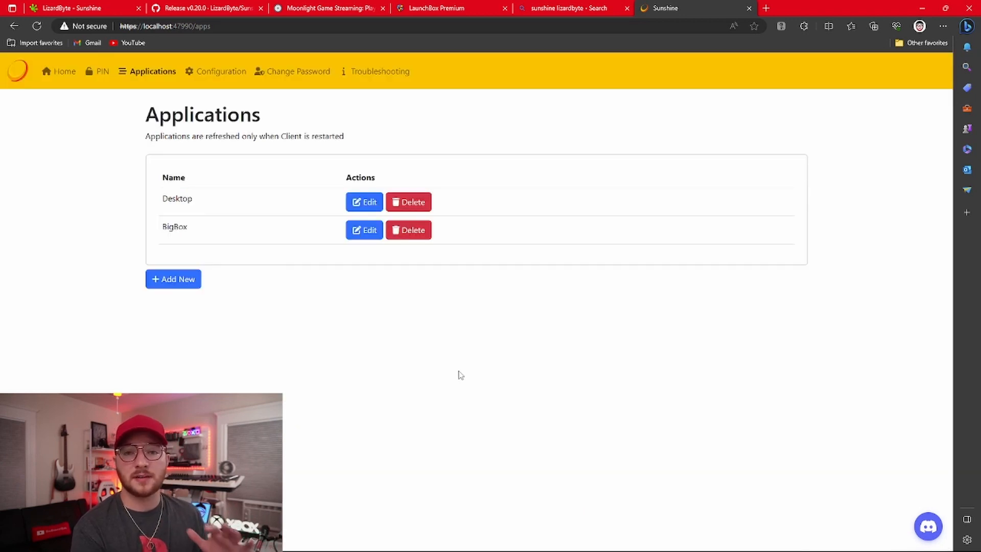
{"action": "mouse_move", "coordinate": [462, 369]}
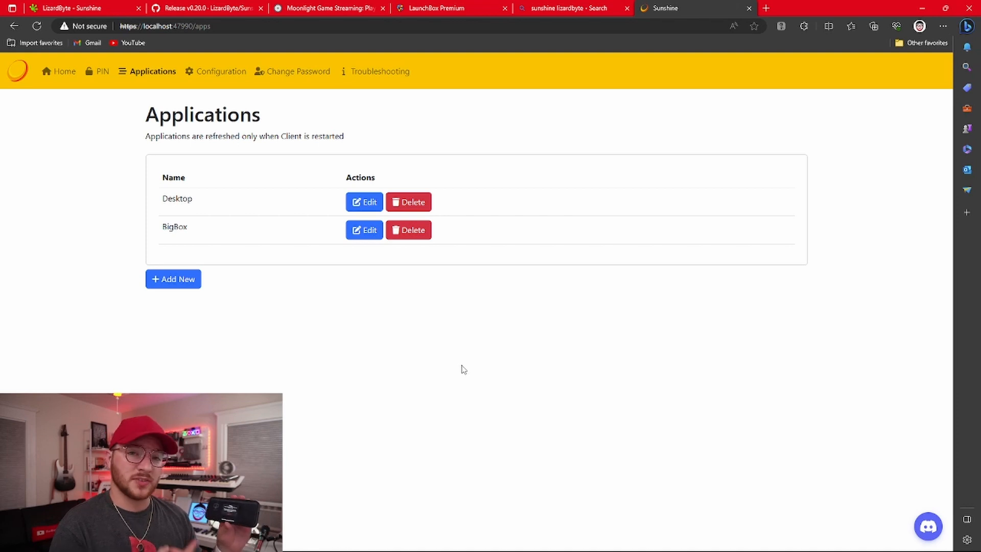
{"action": "mouse_move", "coordinate": [451, 377]}
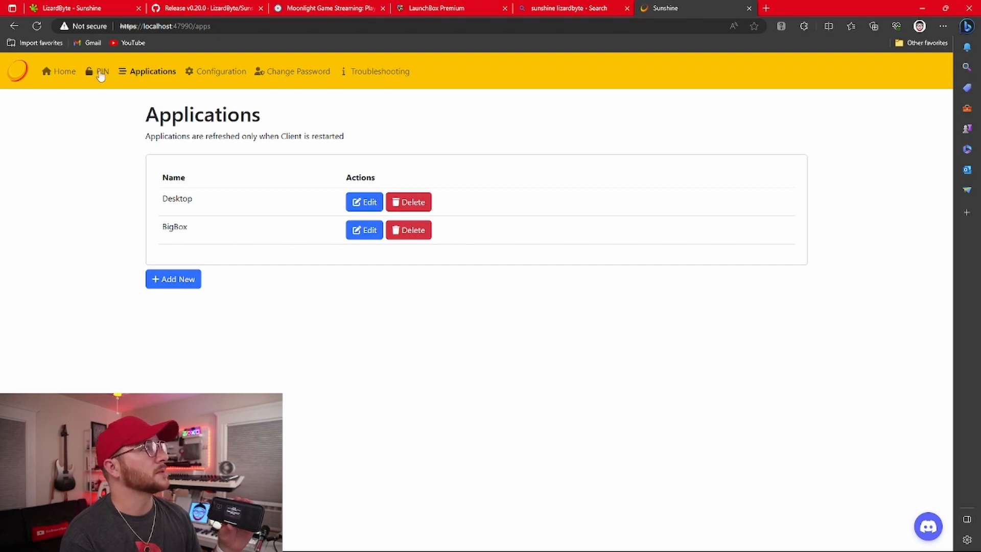
Send PIN 311 to pair Moonlight, then return to Applications.
{"action": "left_click", "coordinate": [102, 70]}
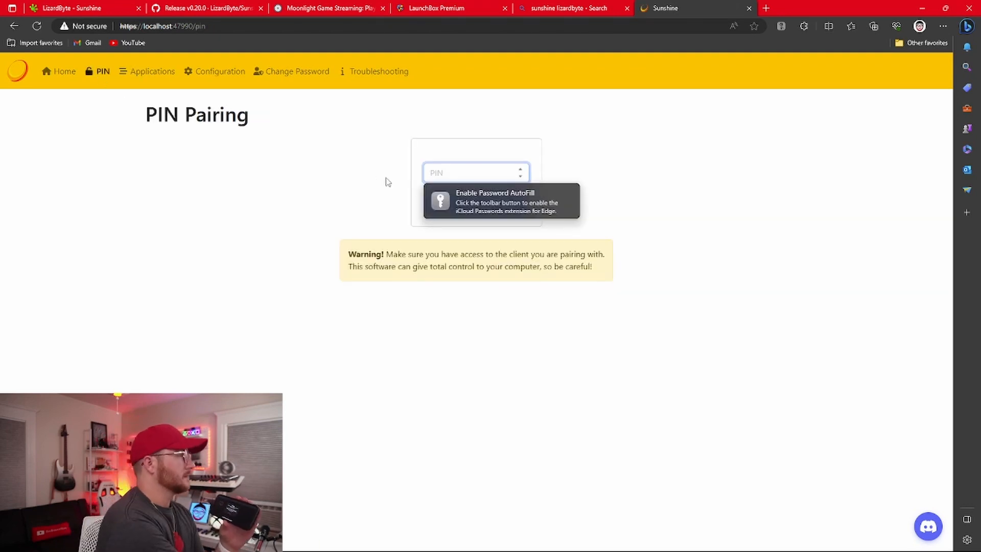
{"action": "type", "text": "311"}
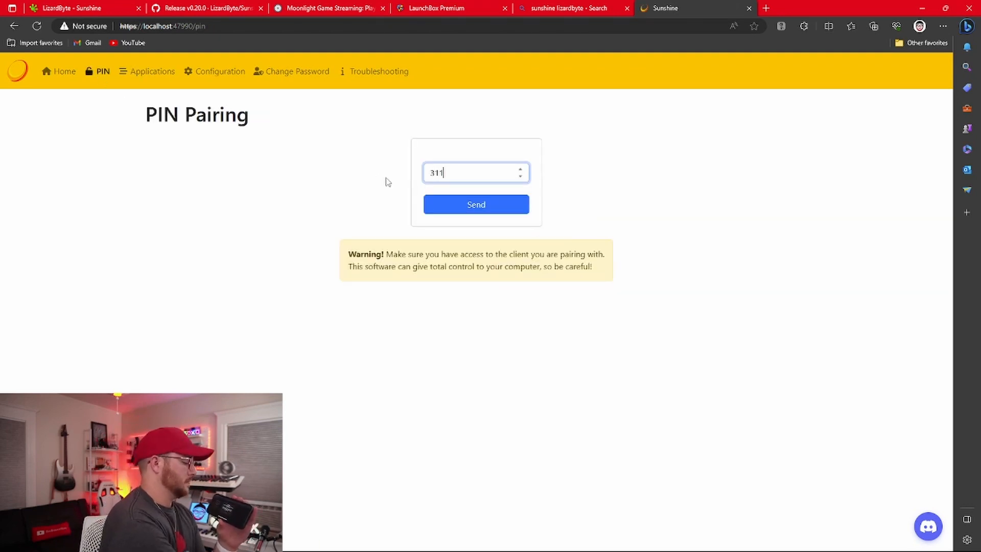
{"action": "left_click", "coordinate": [475, 204]}
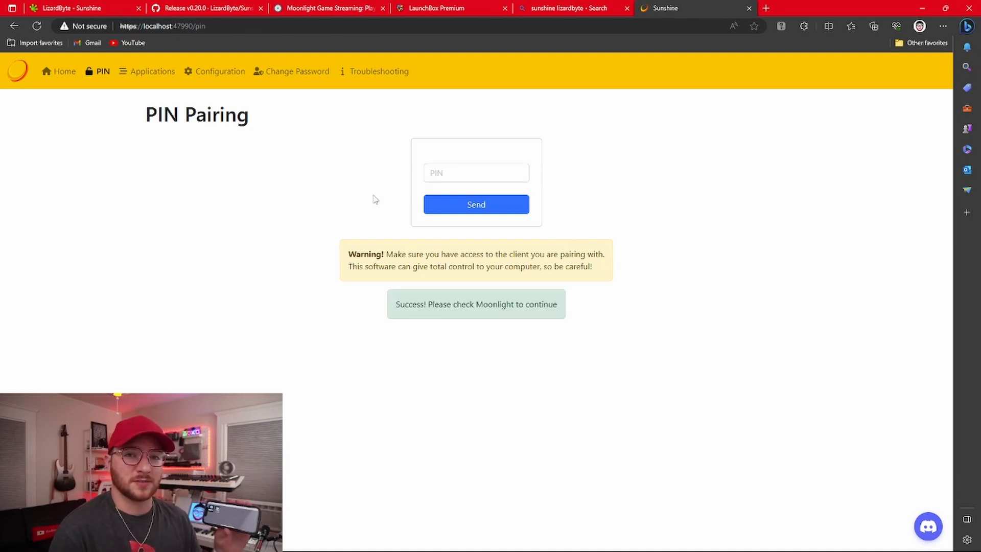
{"action": "mouse_move", "coordinate": [260, 241]}
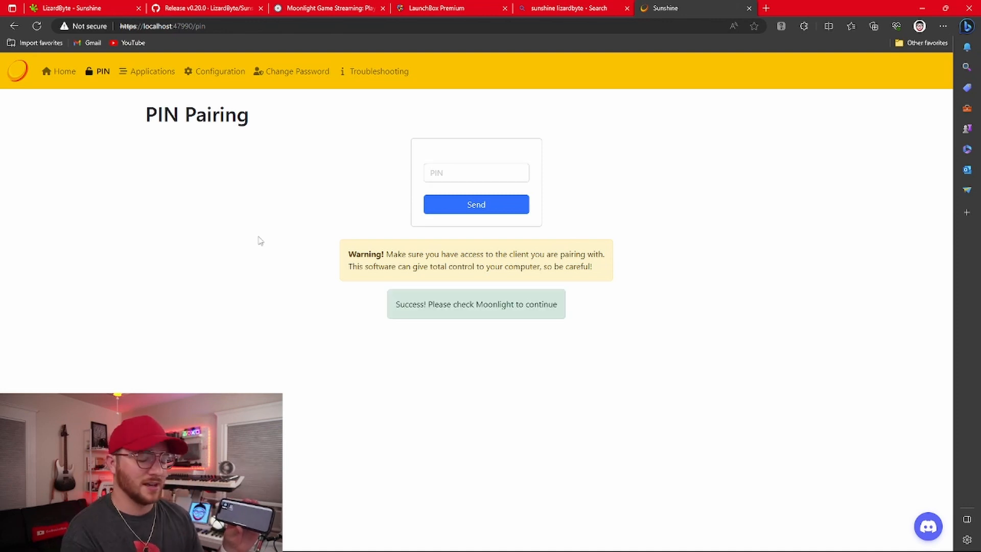
{"action": "mouse_move", "coordinate": [228, 206]}
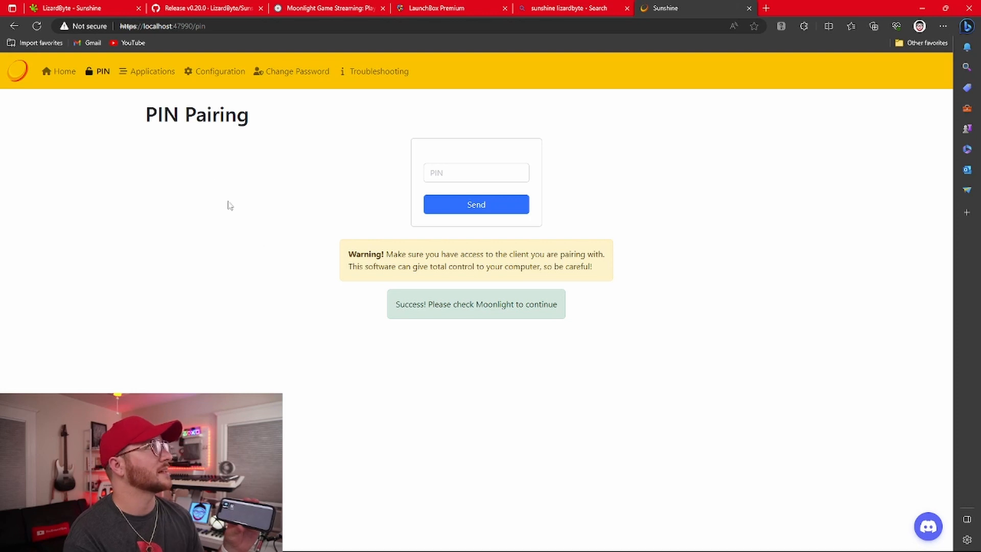
{"action": "left_click", "coordinate": [152, 70]}
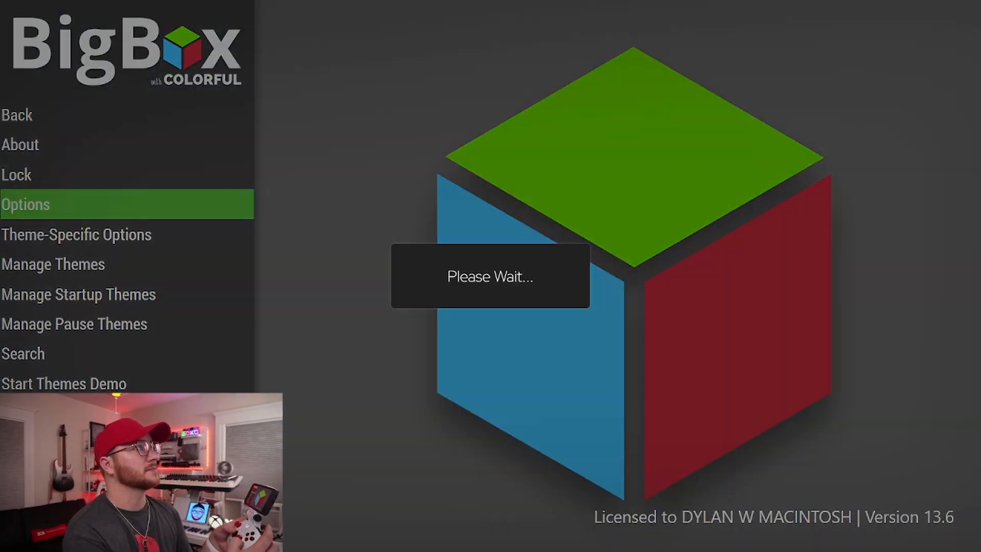
Stream Big Box to the client, browse the library, and open Pokémon Puzzle League's pause screen.
{"action": "left_click", "coordinate": [25, 204]}
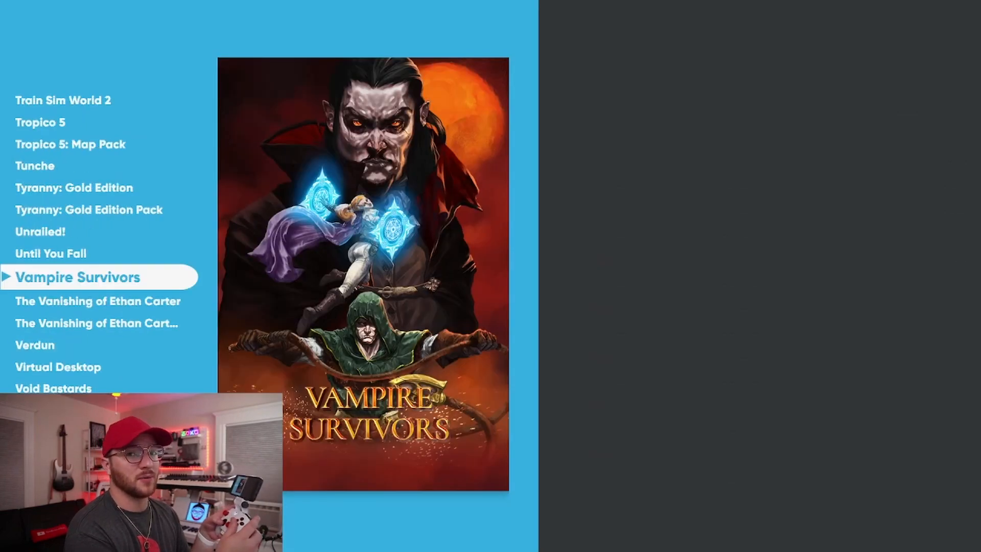
{"action": "left_click", "coordinate": [77, 277]}
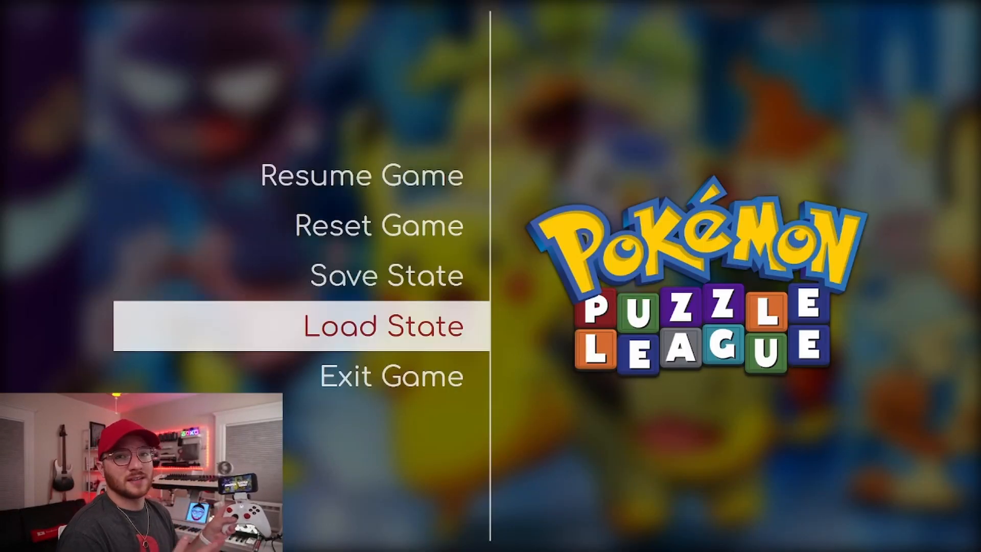
{"action": "key", "text": "down"}
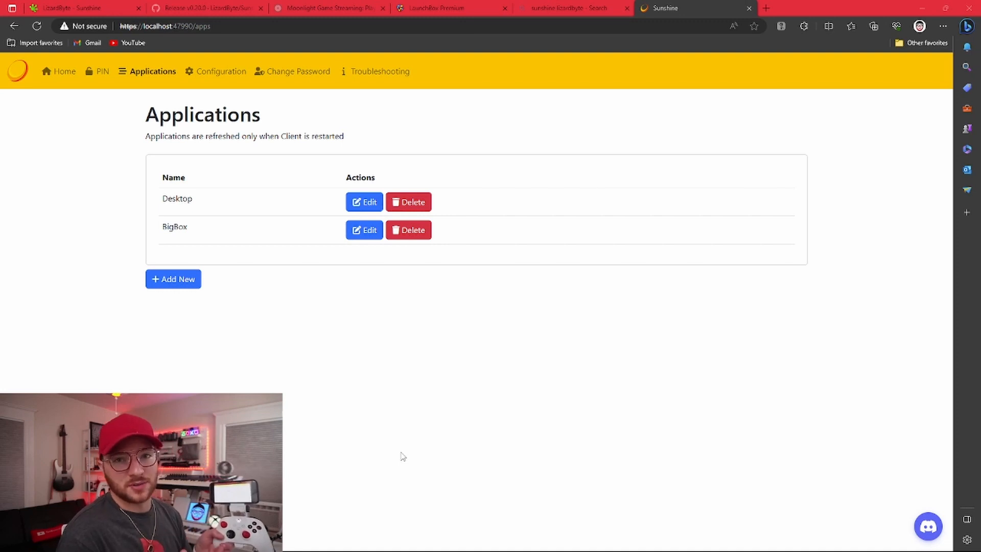
{"action": "mouse_move", "coordinate": [452, 334]}
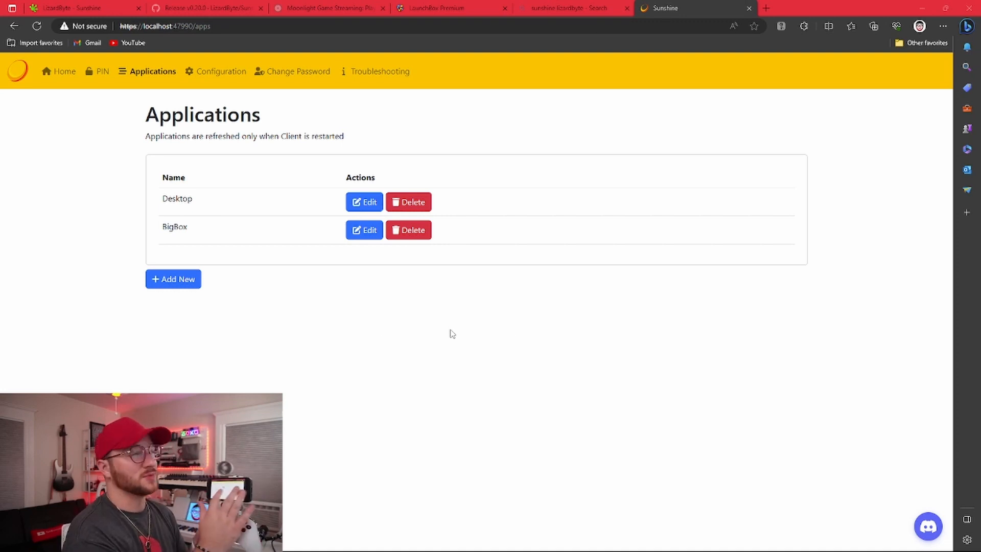